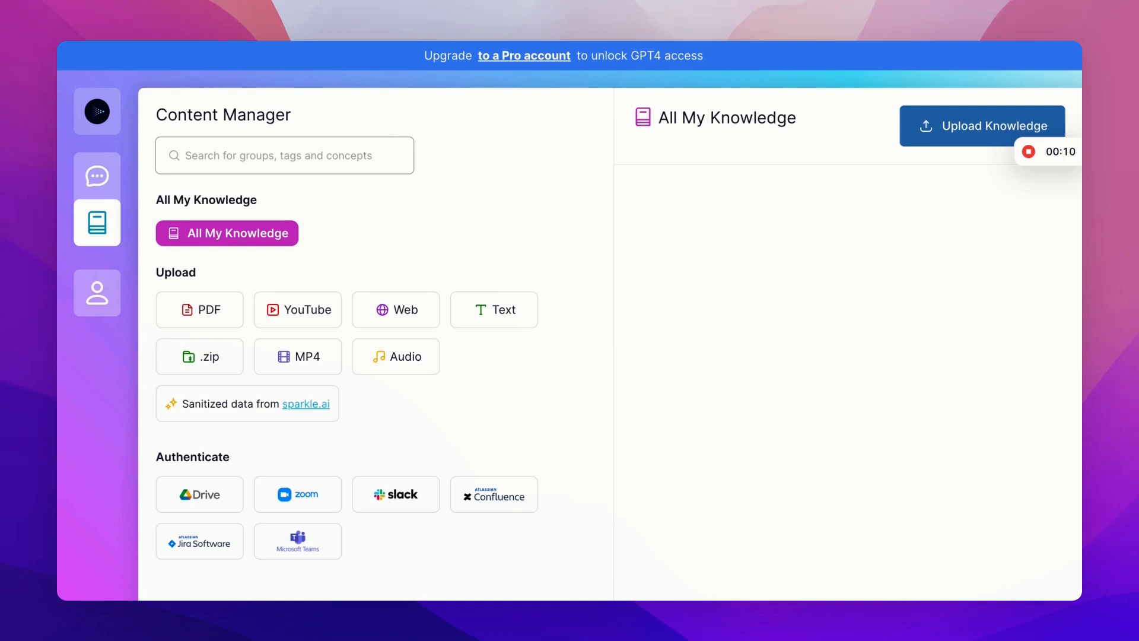
{"action": "mouse_move", "coordinate": [855, 194]}
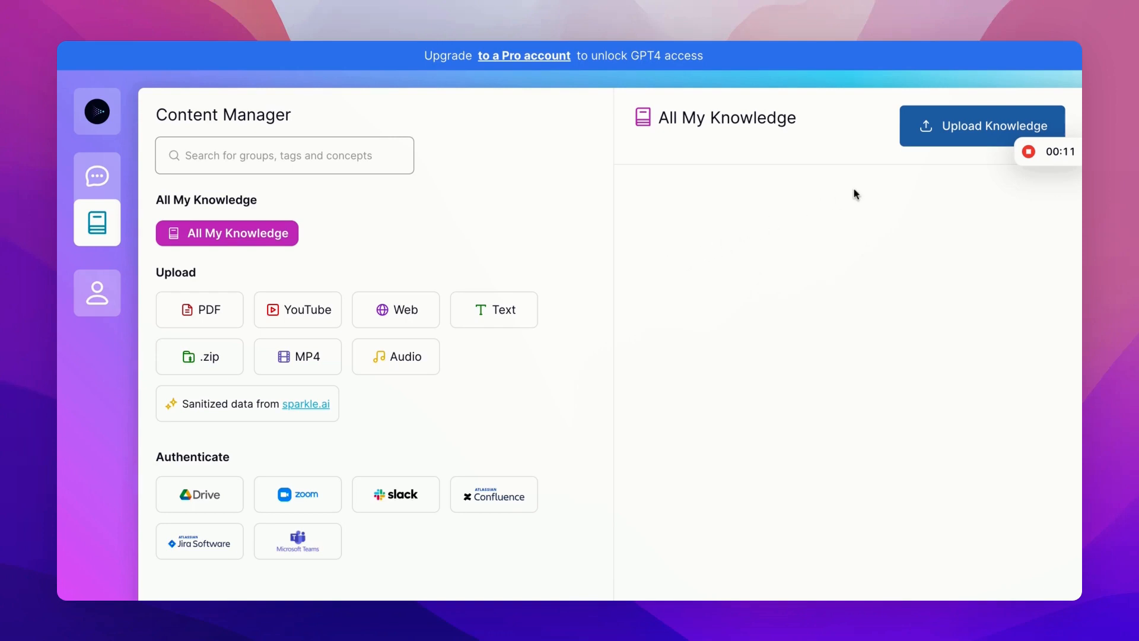
Upload both Budget_Spreadsheet.txt files from the computer via Upload Knowledge.
{"action": "left_click", "coordinate": [982, 125]}
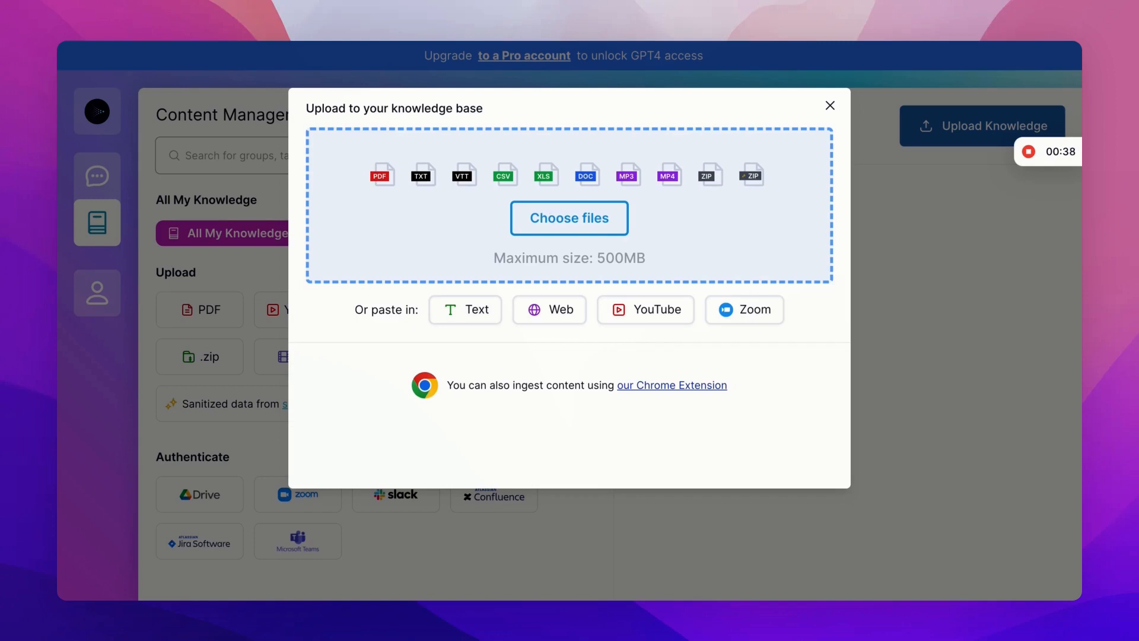
{"action": "left_click", "coordinate": [569, 218]}
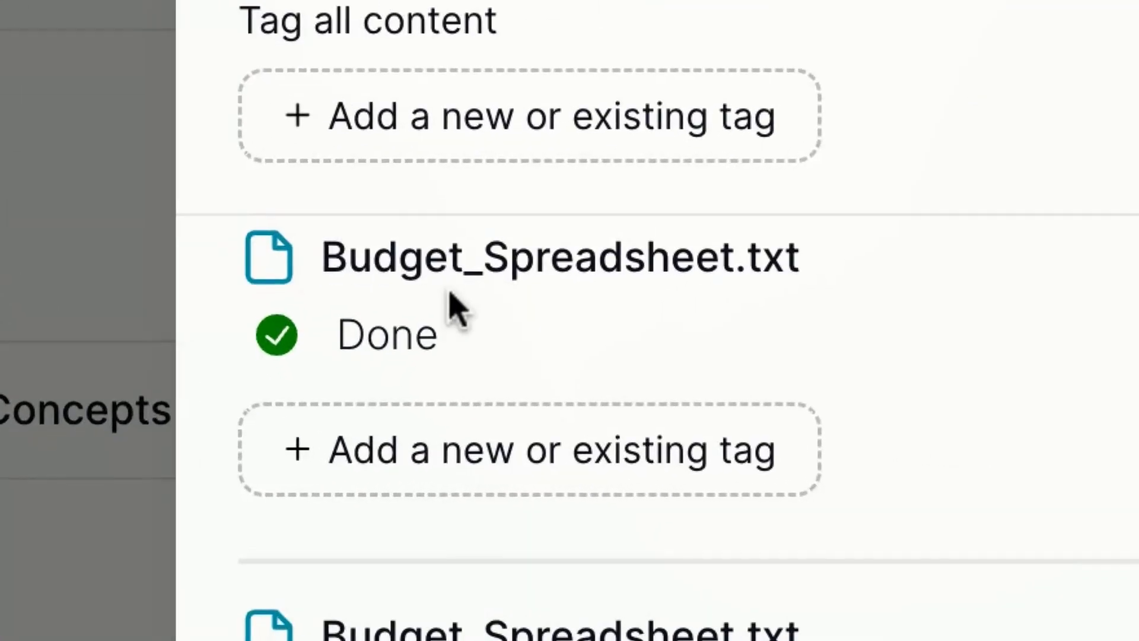
{"action": "mouse_move", "coordinate": [398, 404]}
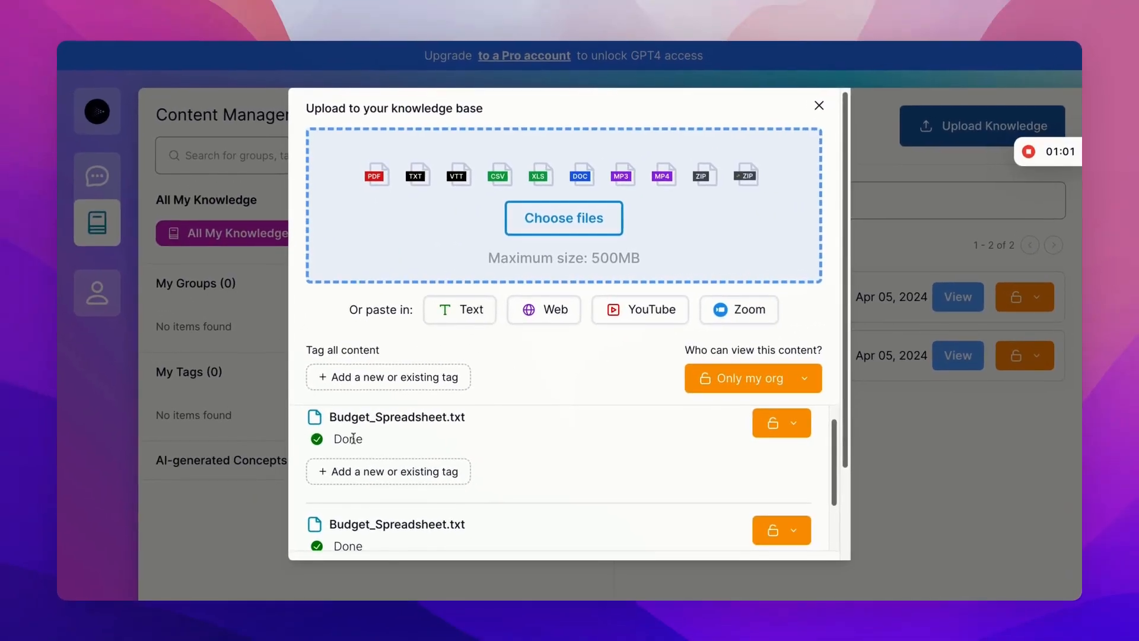
{"action": "left_click", "coordinate": [388, 376]}
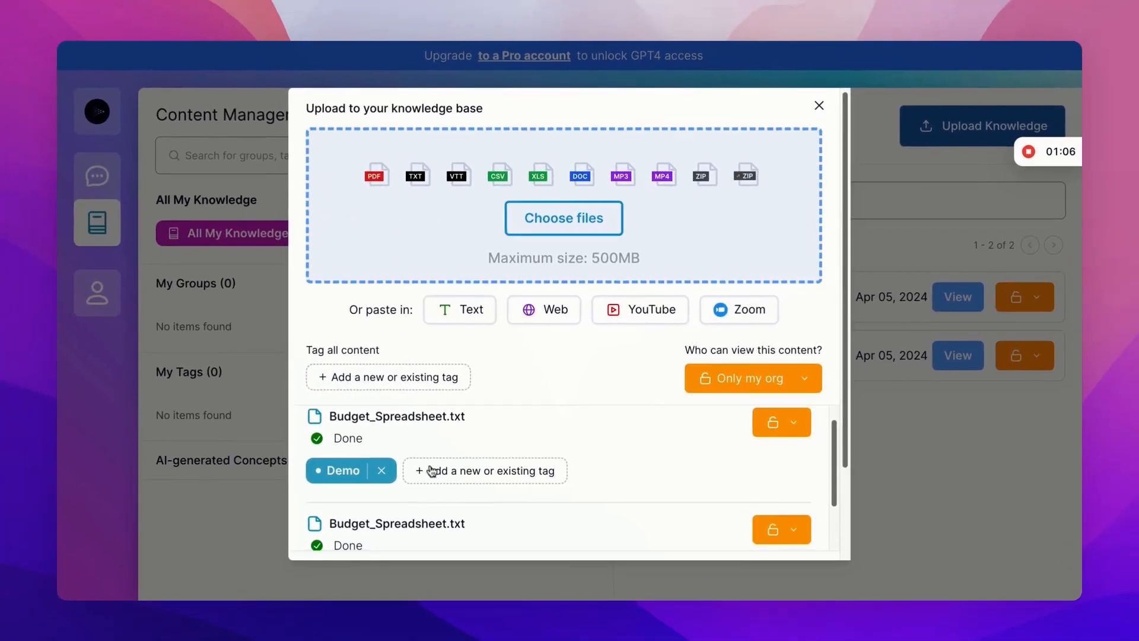
Scroll the upload dialog to the first file's 'Add a new or existing tag' option.
{"action": "scroll", "scroll_direction": "down", "scroll_amount": 3}
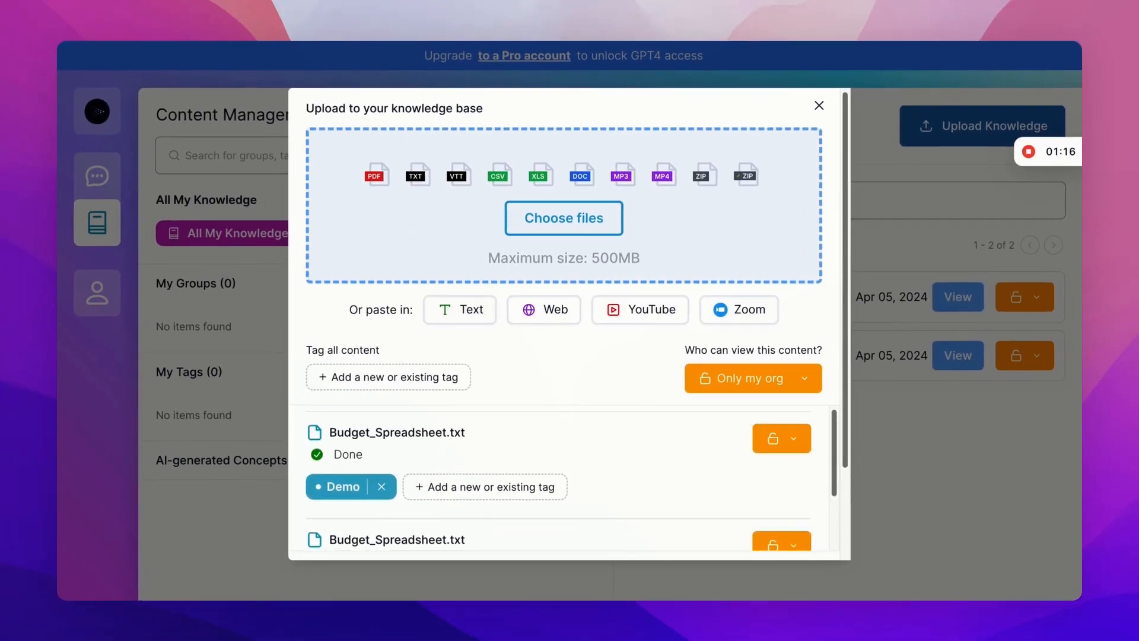
Set the first Budget_Spreadsheet.txt to private and finish so both files list in All My Knowledge.
{"action": "left_click", "coordinate": [752, 378]}
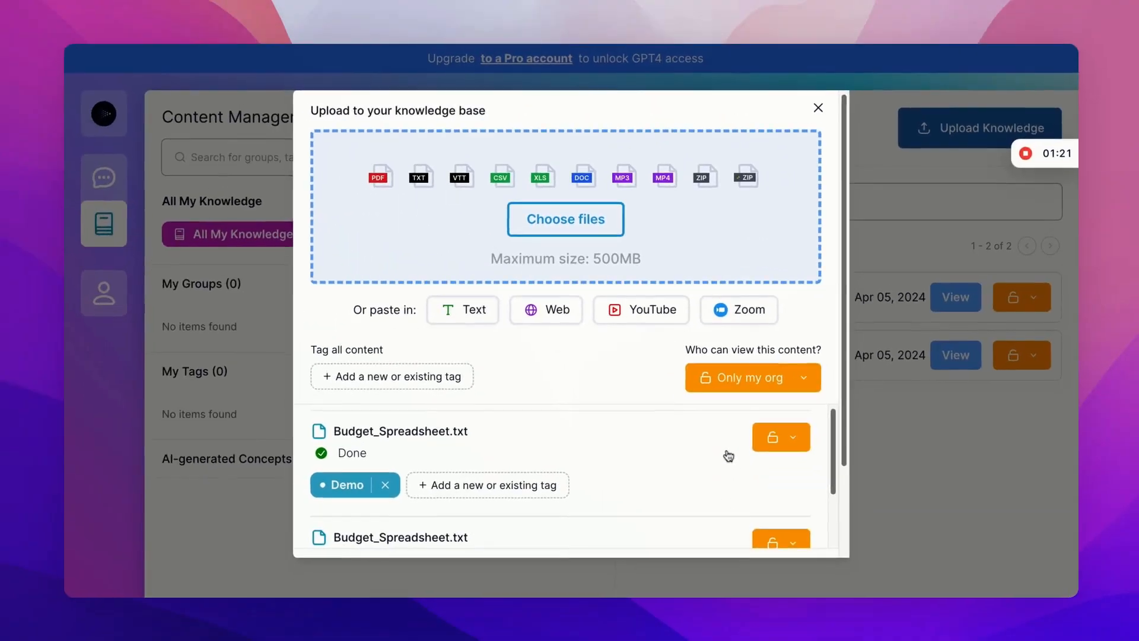
{"action": "left_click", "coordinate": [781, 437]}
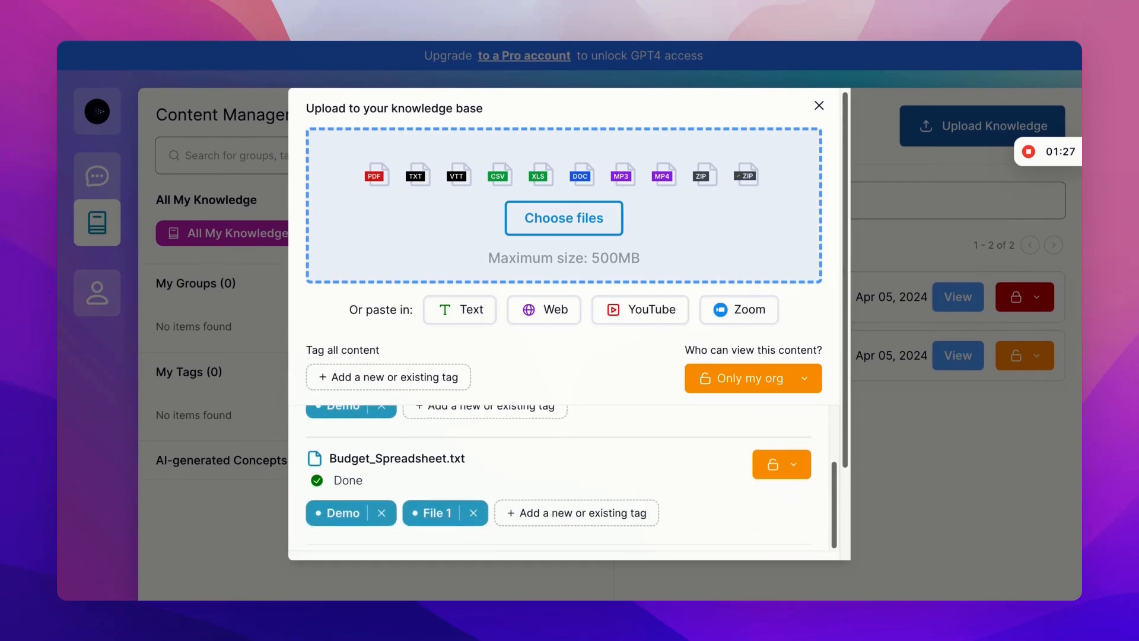
{"action": "scroll", "scroll_direction": "down", "scroll_amount": 3}
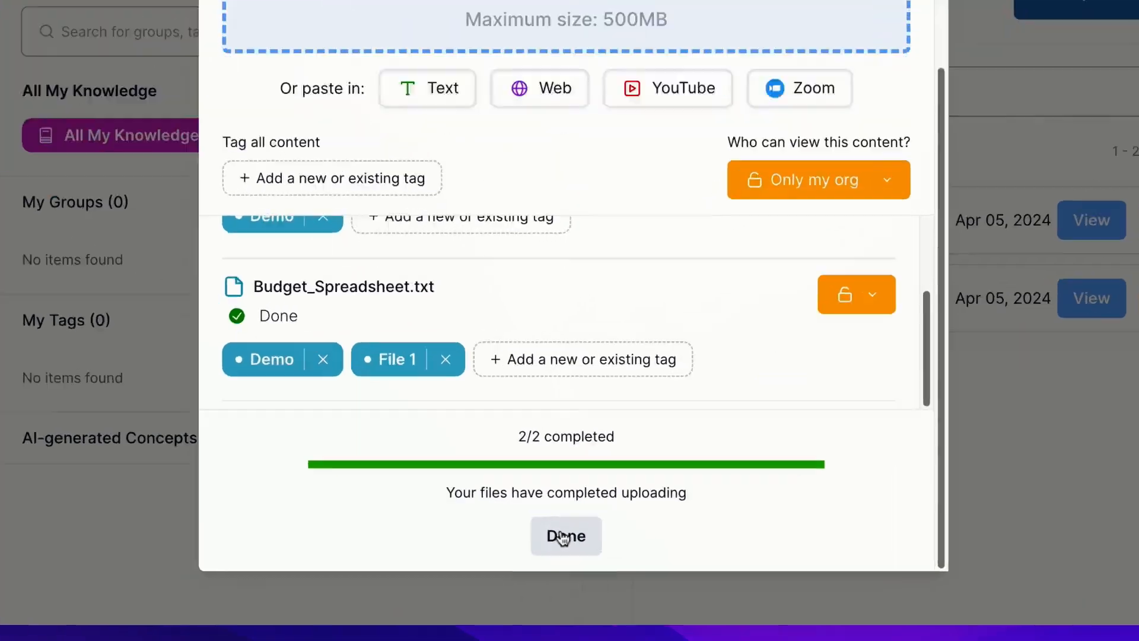
{"action": "left_click", "coordinate": [565, 537]}
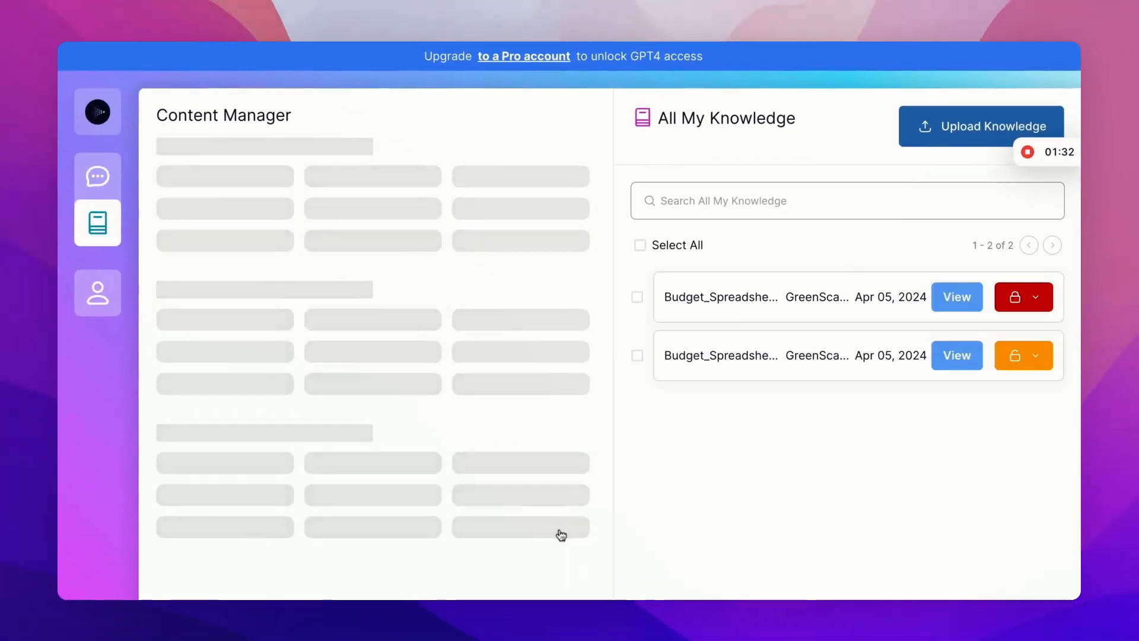